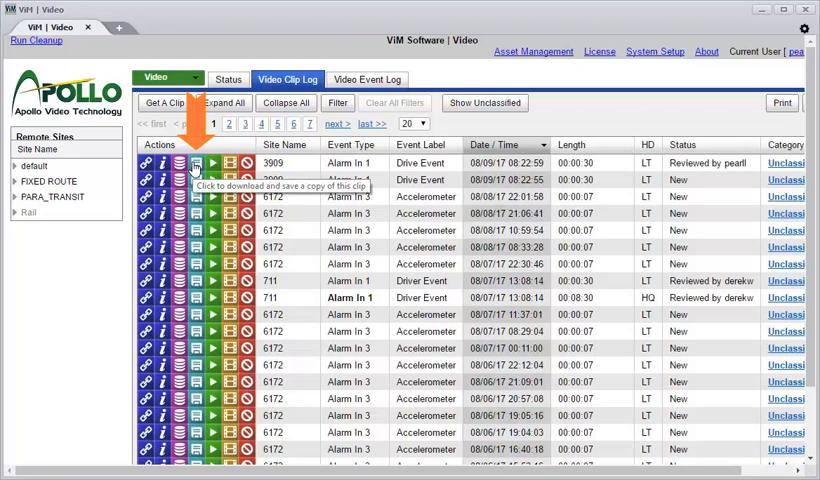
mouse_move(195, 172)
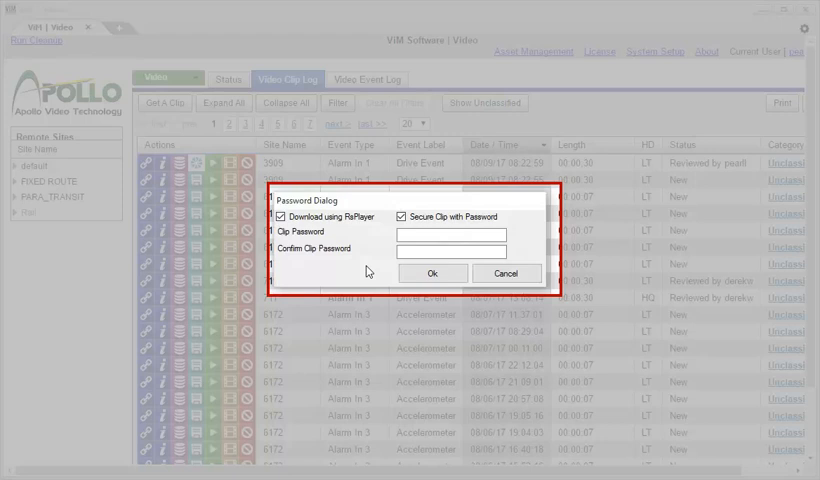
Confirm the RsPlayer download of clip 3909 with password securing enabled
left_click(431, 273)
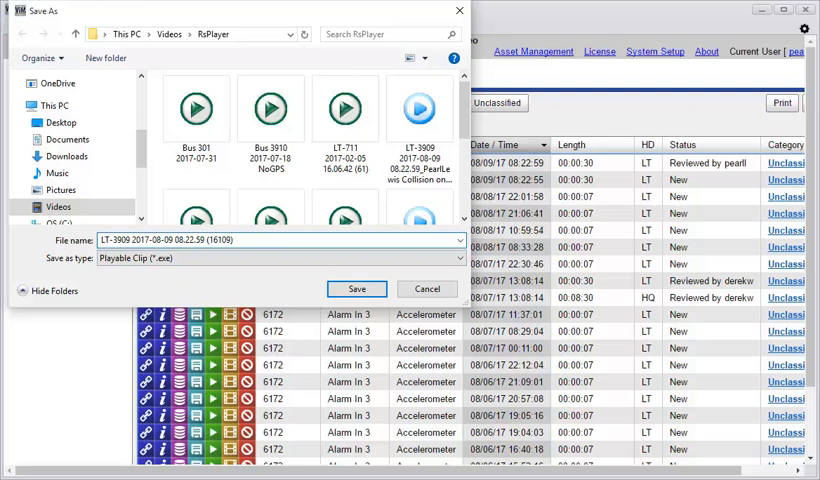
Rename the clip file to end with 'on 4th Avenue' and save it as playable .exe
double_click(218, 239)
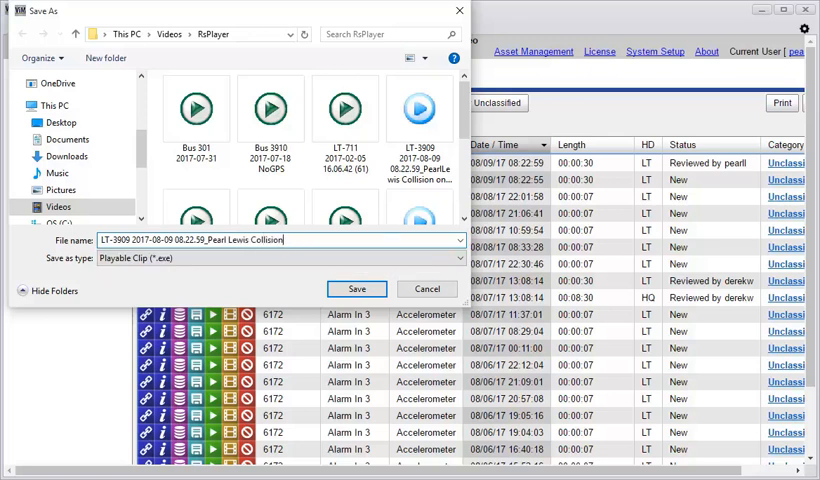
type("on 4t")
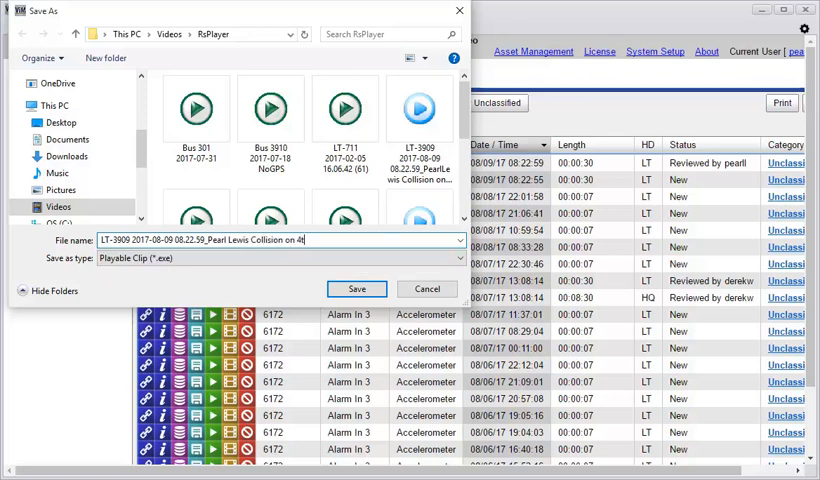
type("h Avenue")
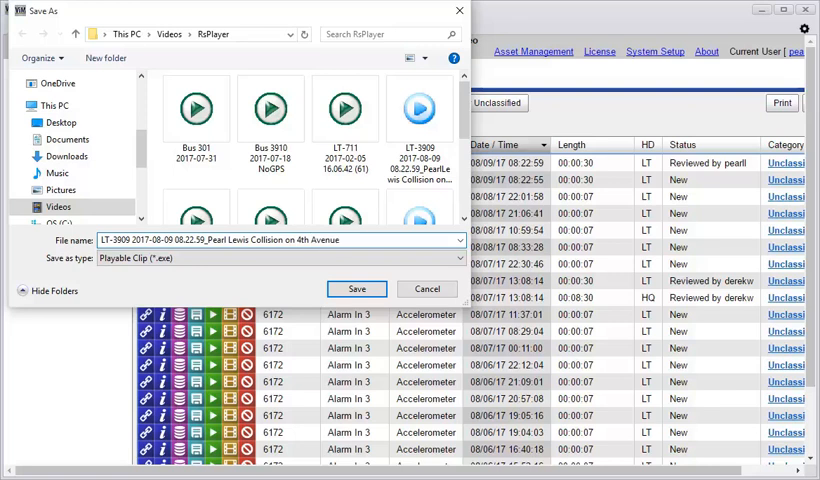
mouse_move(357, 289)
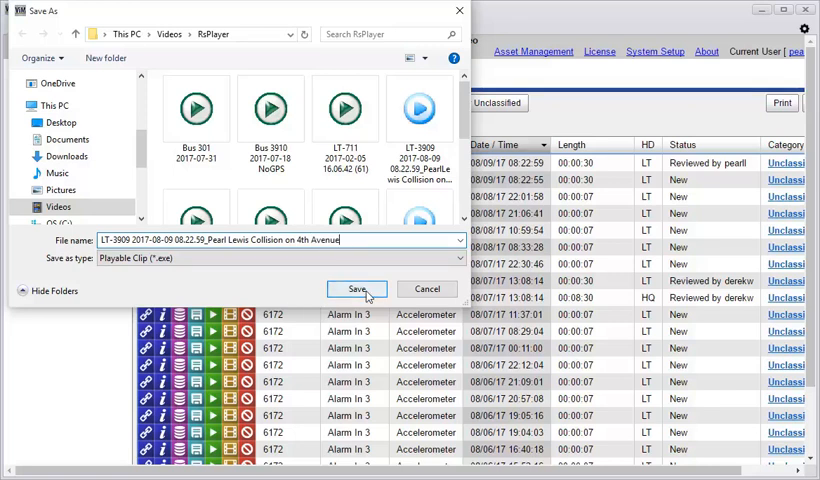
left_click(356, 289)
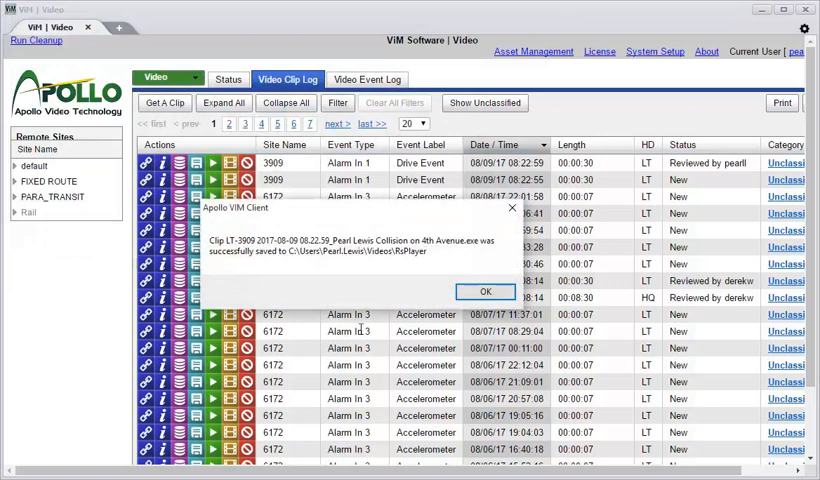
mouse_move(256, 263)
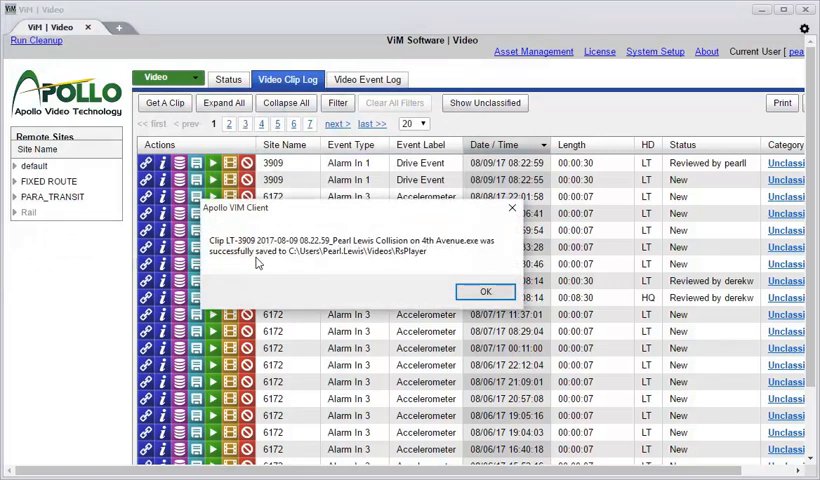